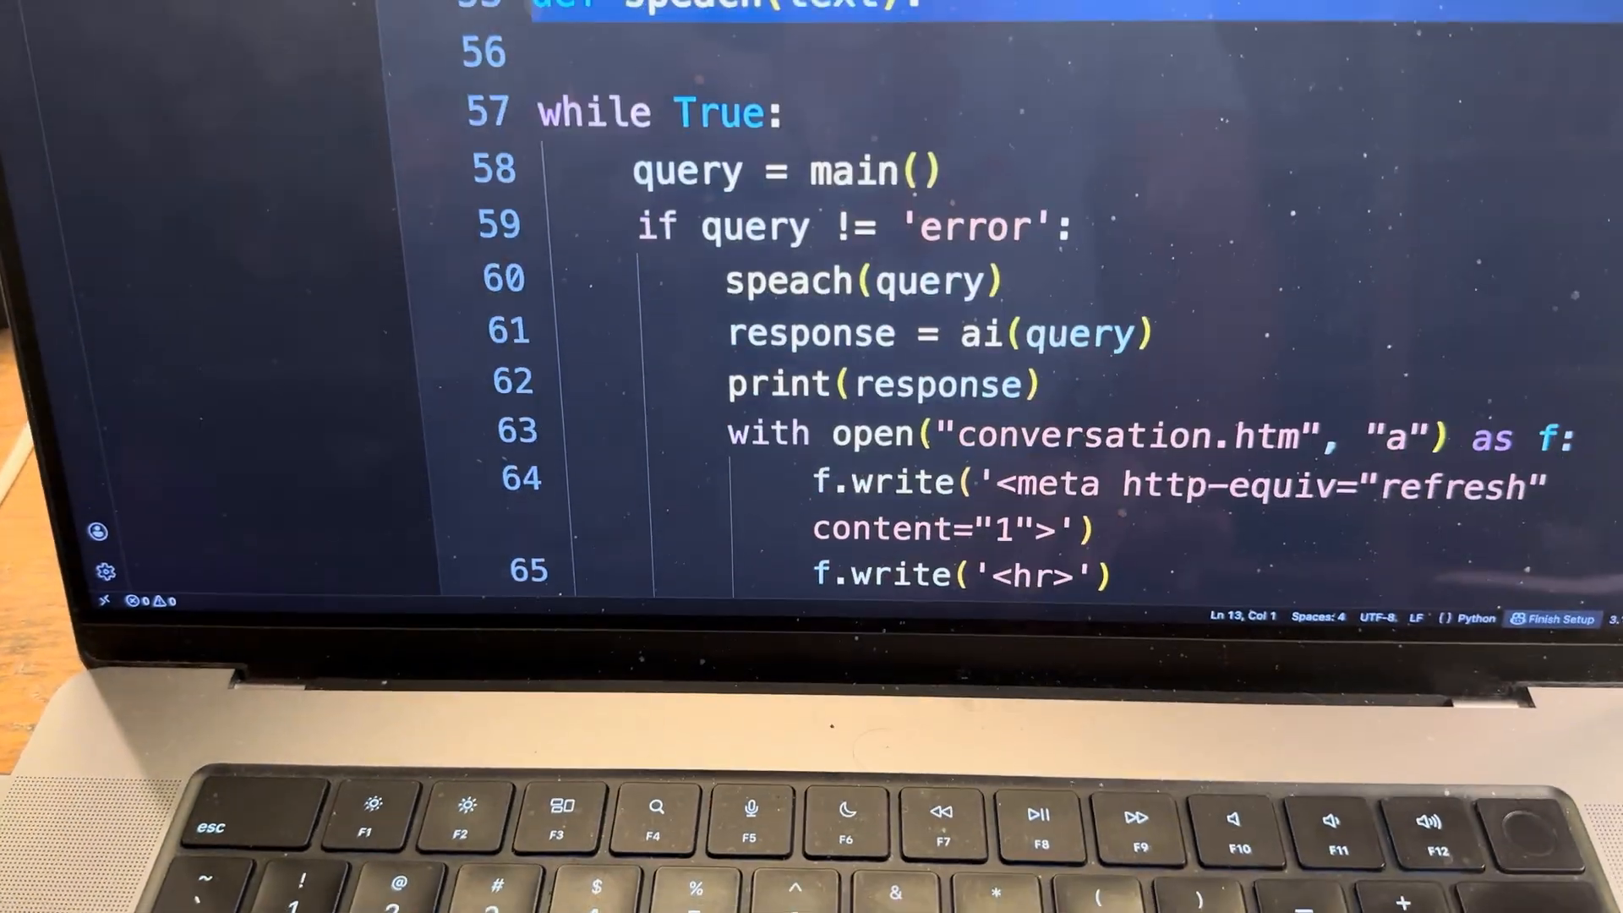
Unfold def main() on line 14 and read its Microphone listening code down to query on line 61.
{"action": "scroll", "scroll_direction": "down", "scroll_amount": 3}
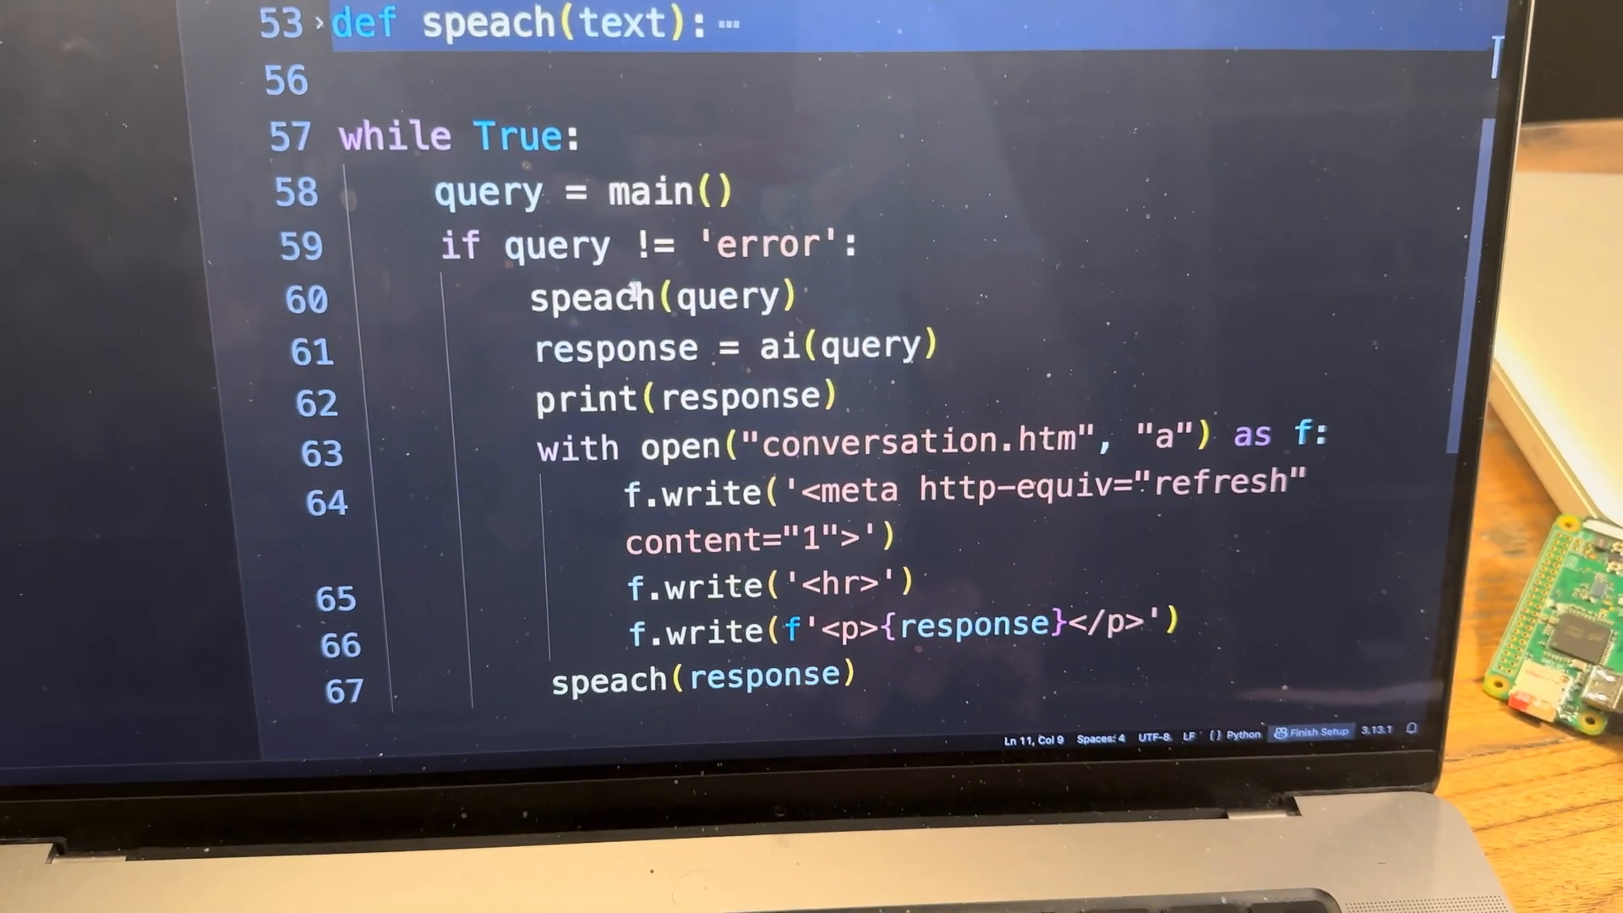
{"action": "scroll", "scroll_direction": "up", "scroll_amount": 3}
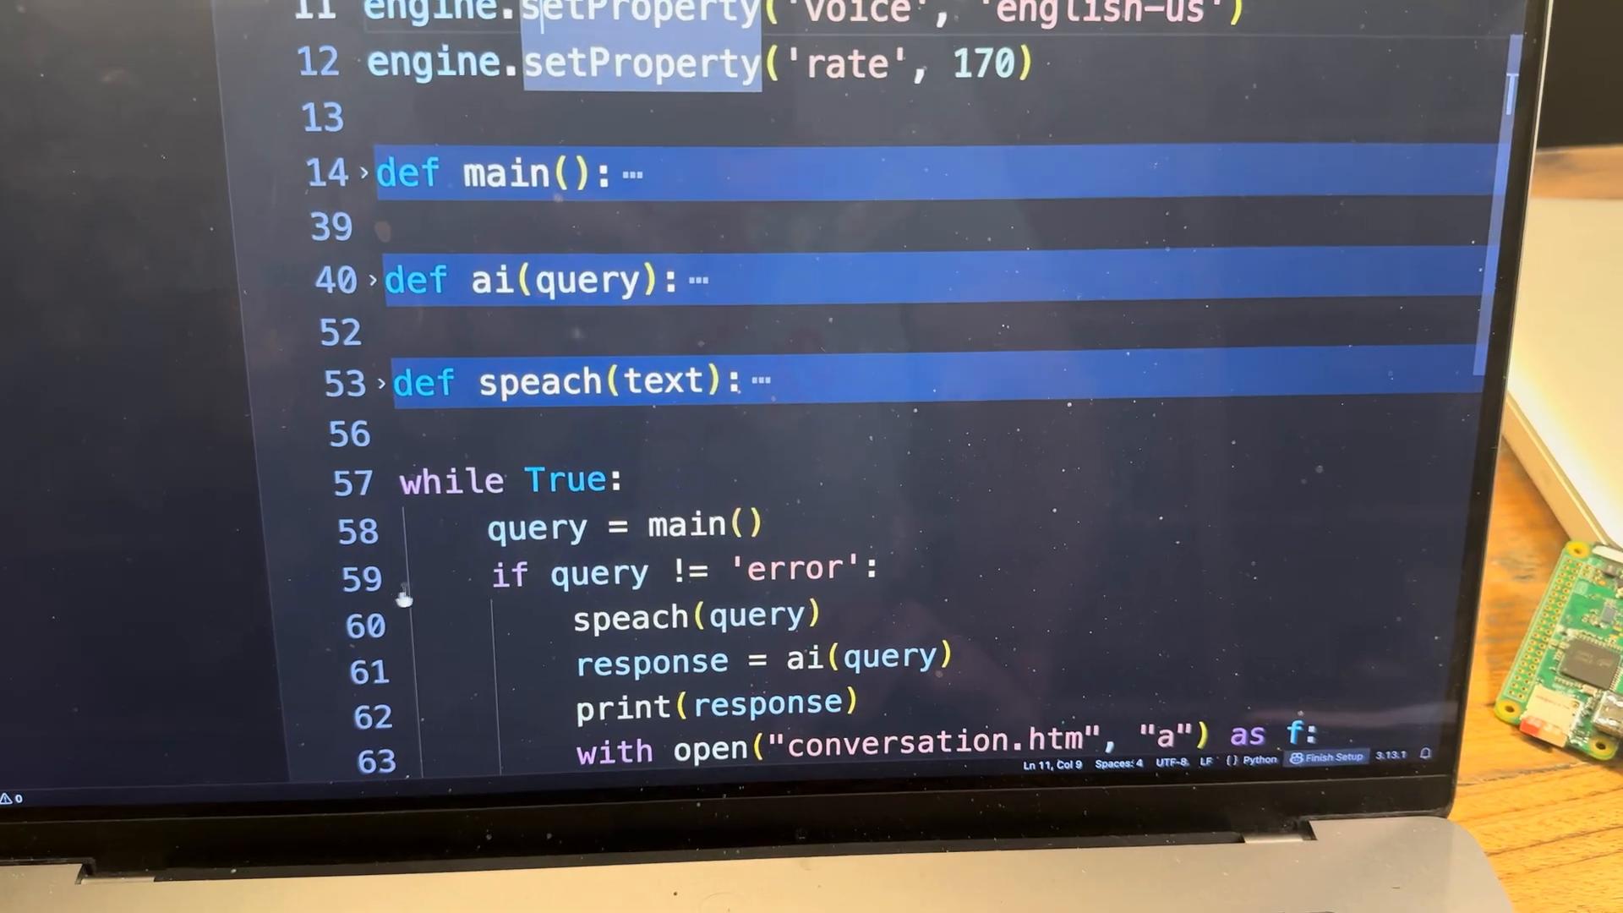
{"action": "left_click", "coordinate": [366, 170]}
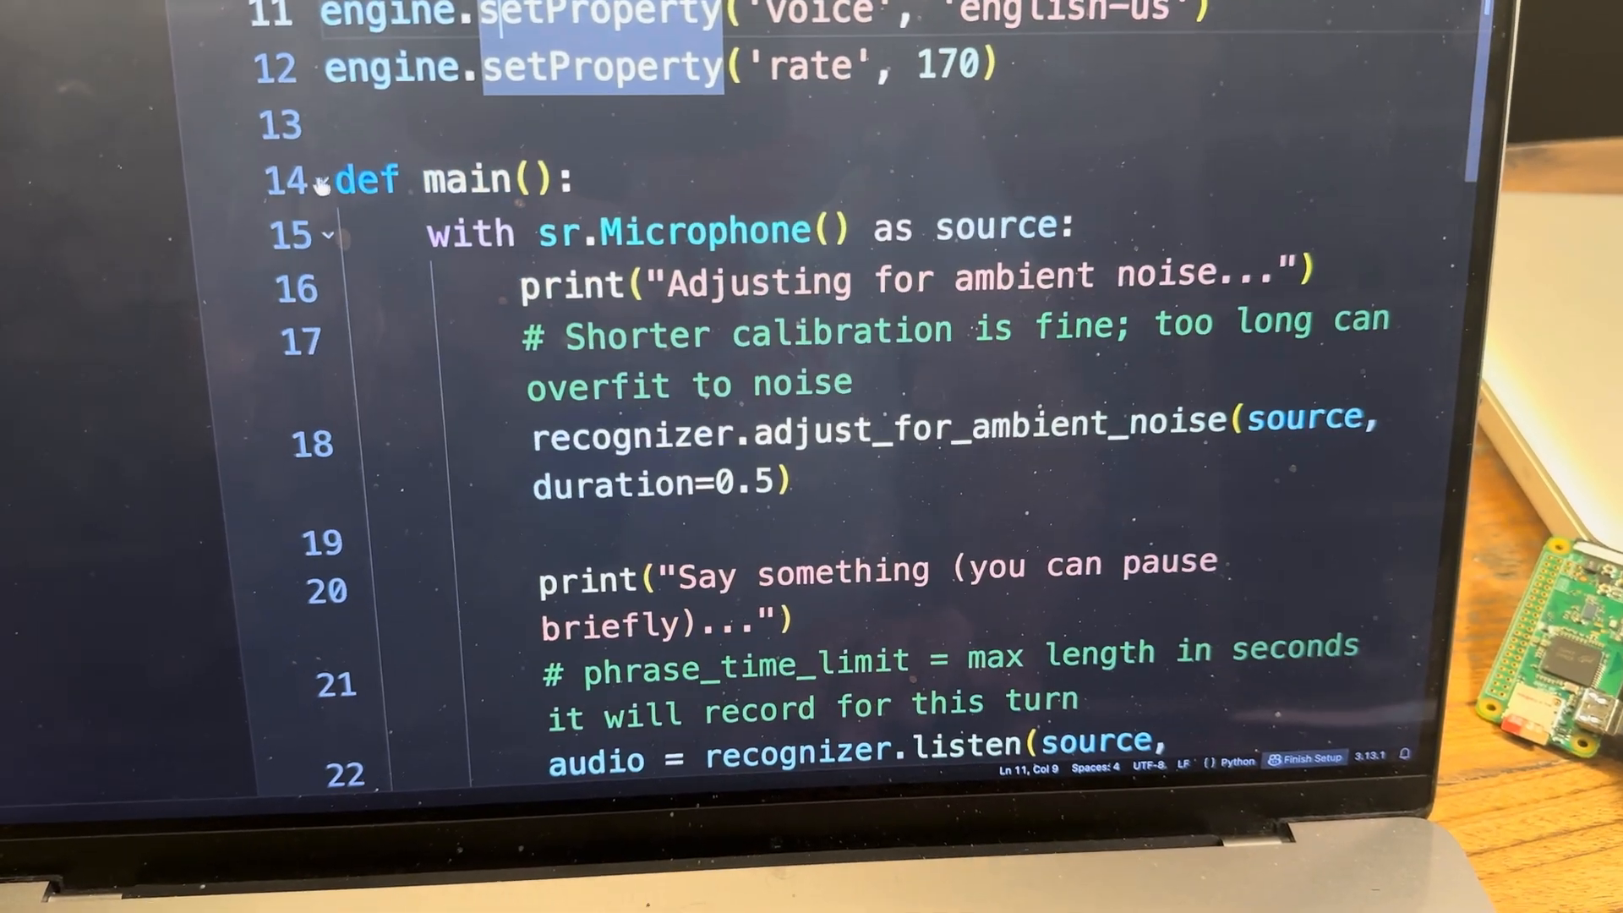
{"action": "double_click", "coordinate": [667, 345]}
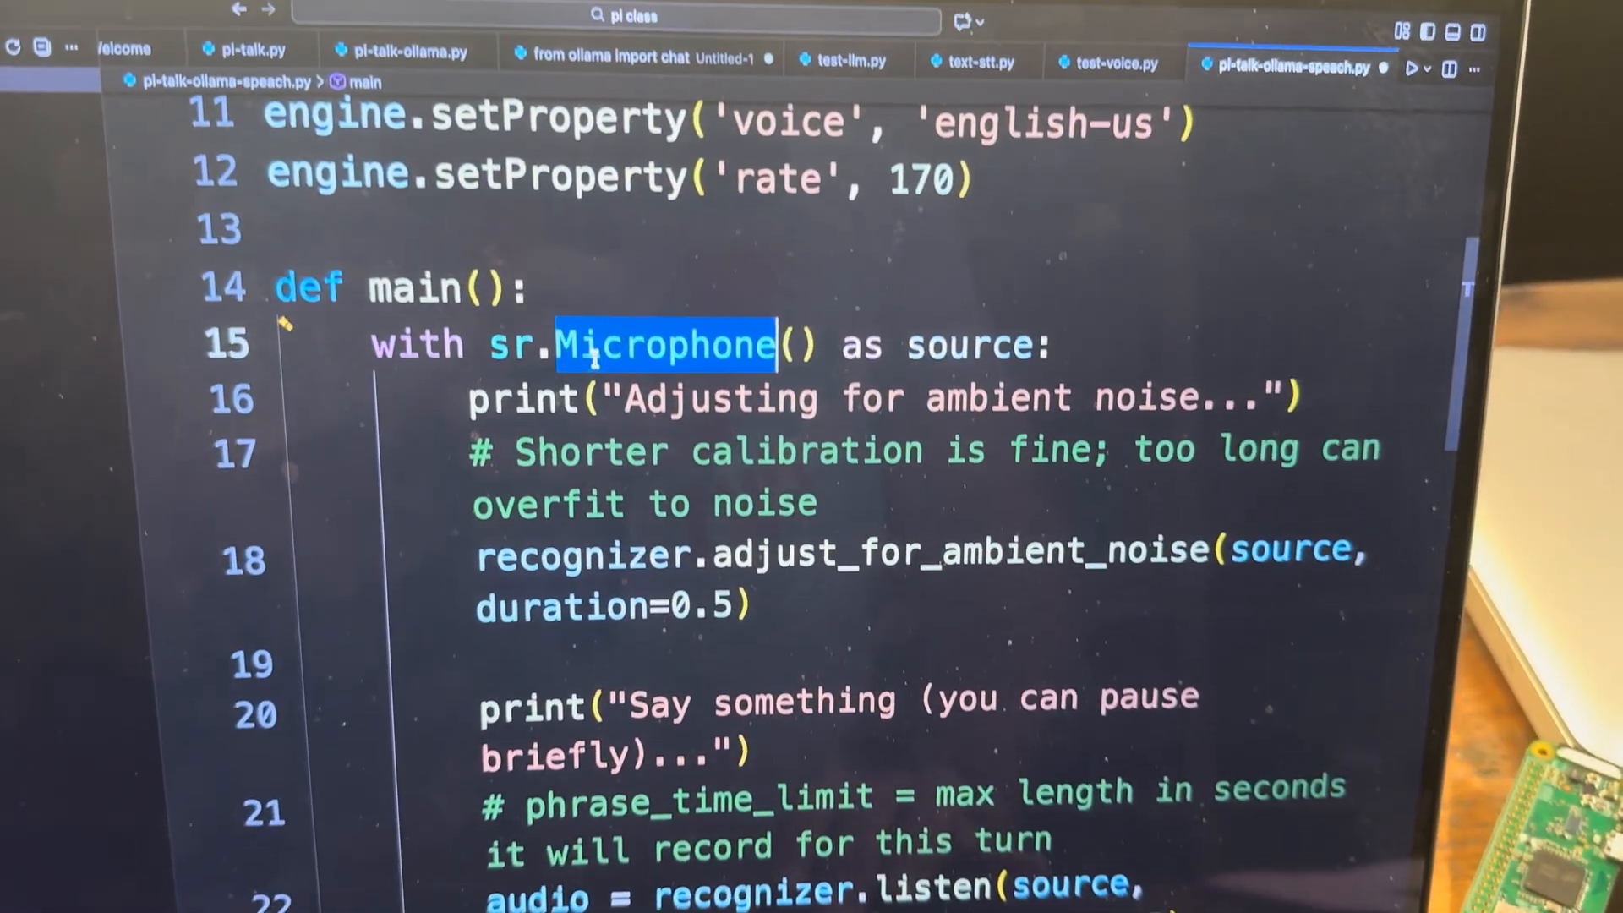
{"action": "scroll", "scroll_direction": "down", "scroll_amount": 3}
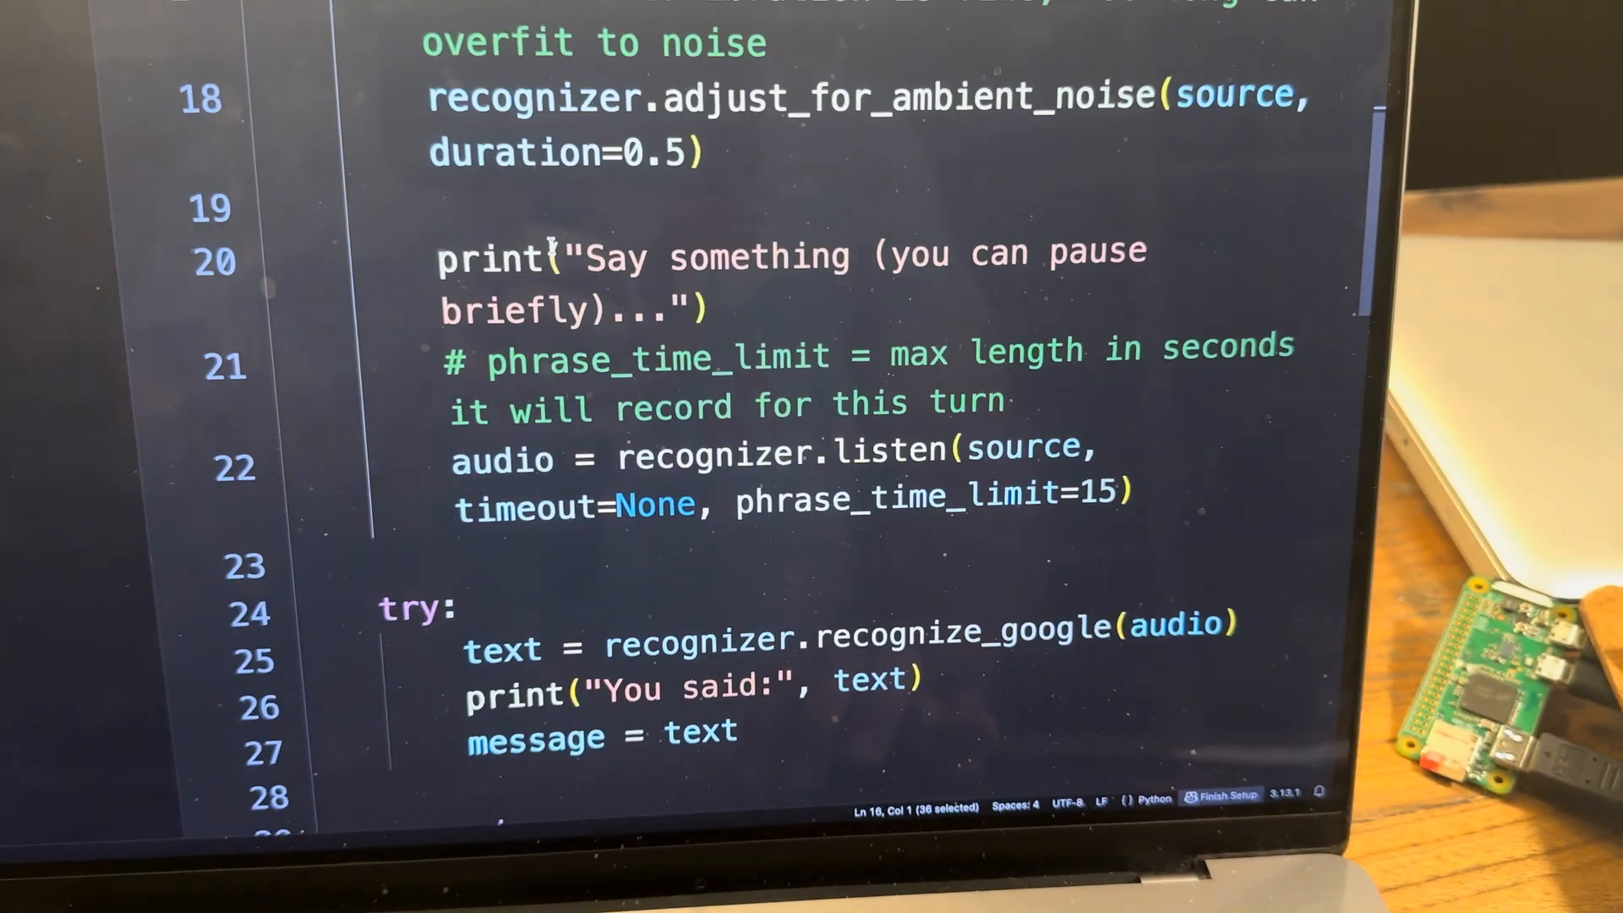
{"action": "scroll", "scroll_direction": "down", "scroll_amount": 3}
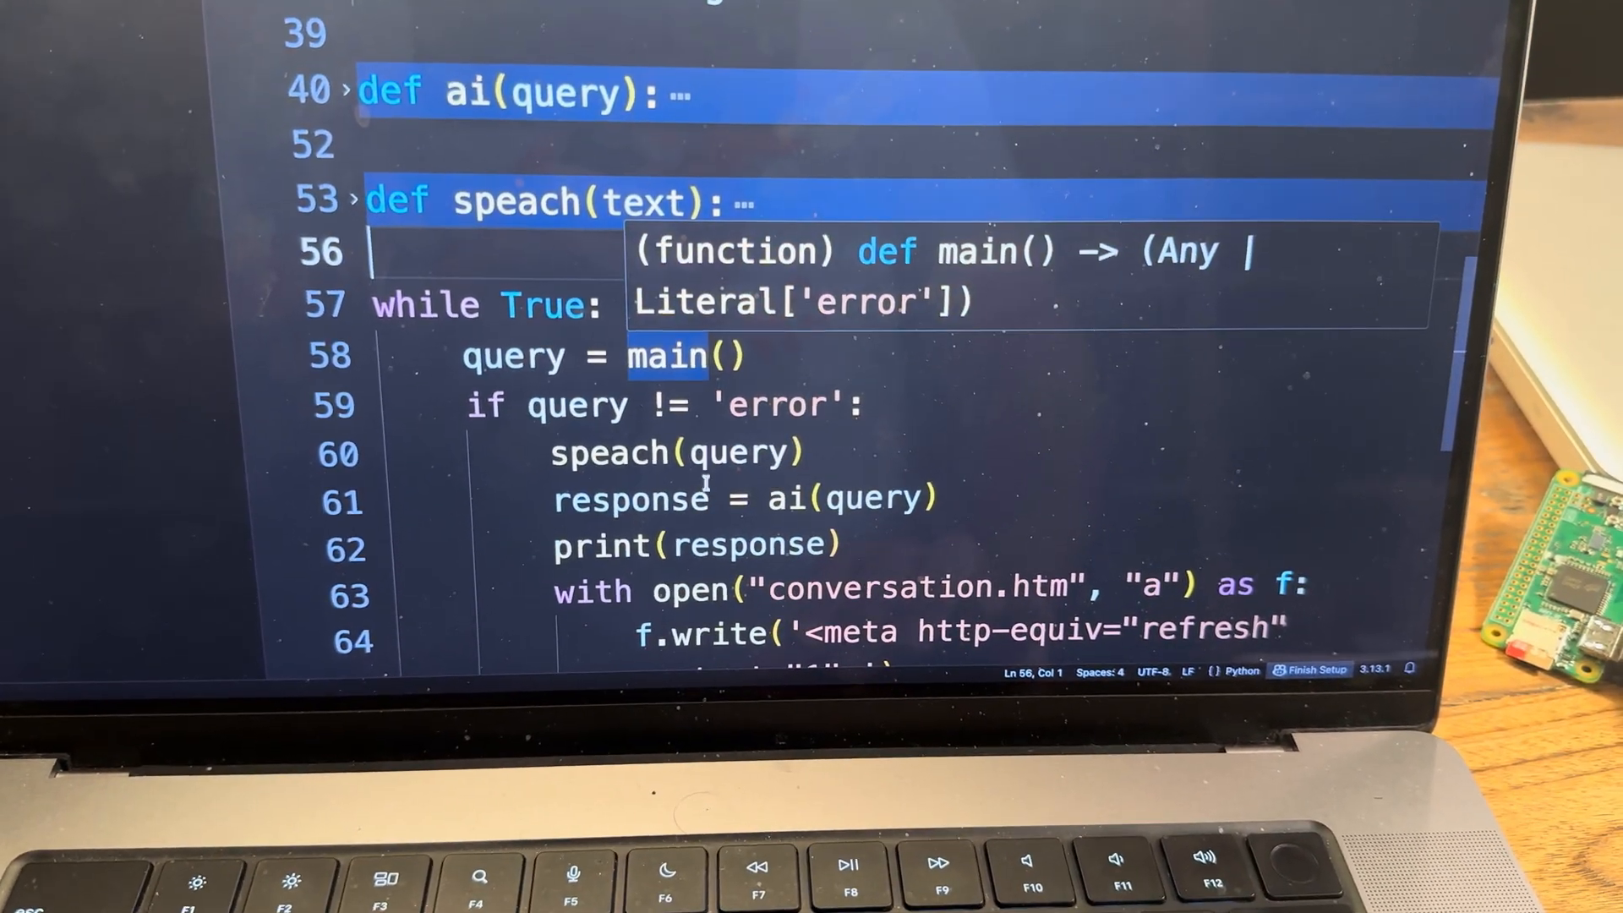
{"action": "double_click", "coordinate": [849, 497]}
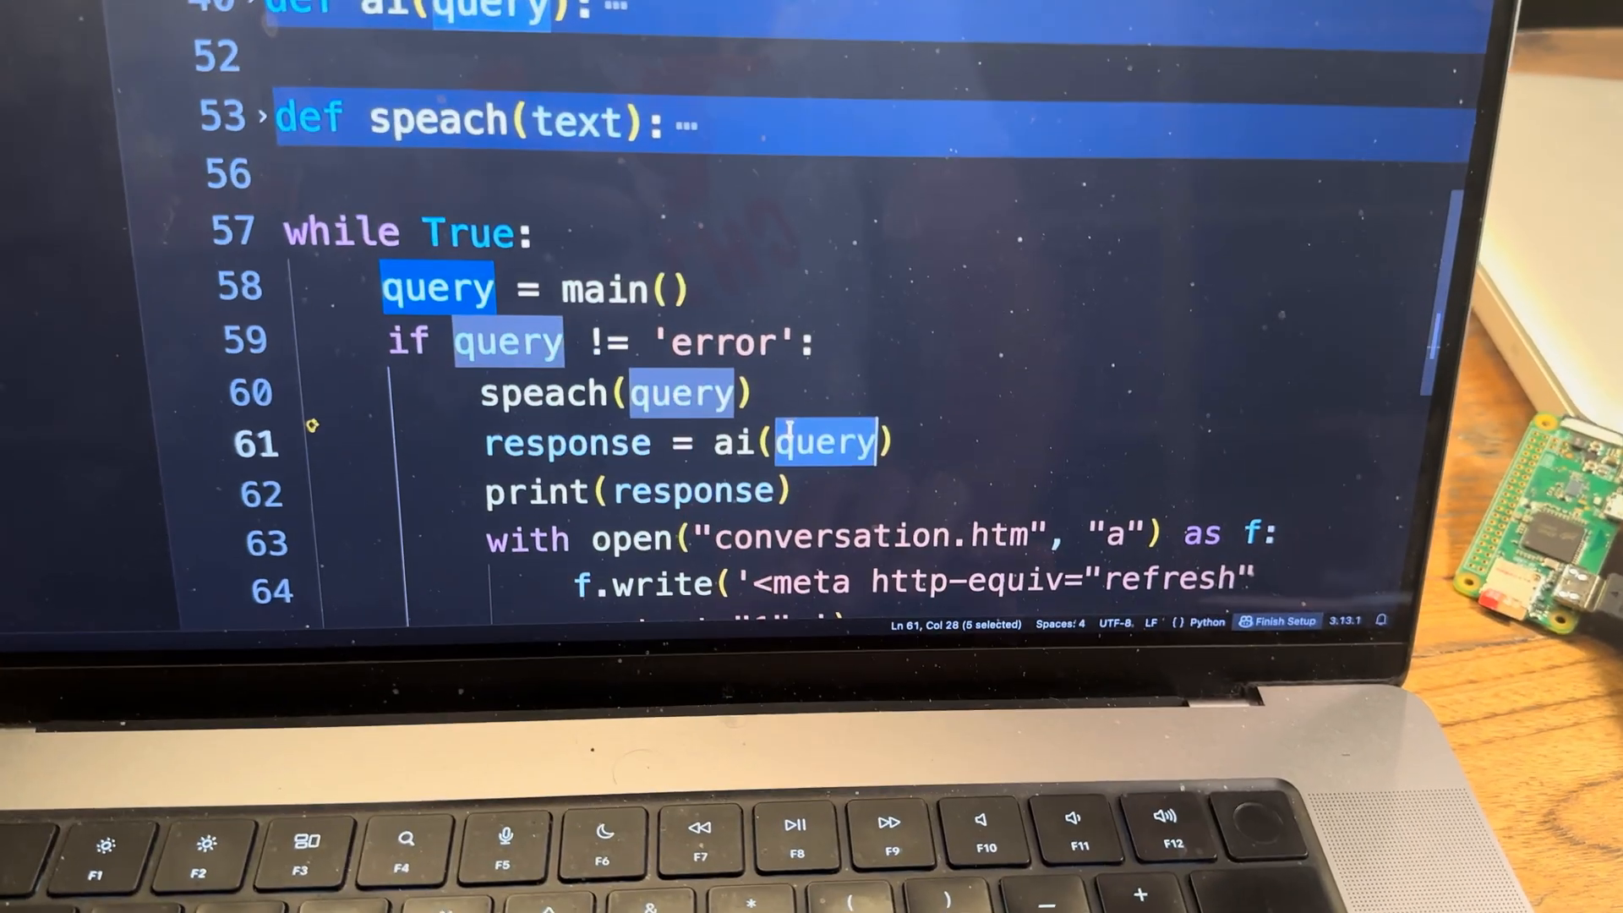
Scroll up to the unfolded ai(query) prompt-injection code and back down to the loop.
{"action": "scroll", "scroll_direction": "up", "scroll_amount": 3}
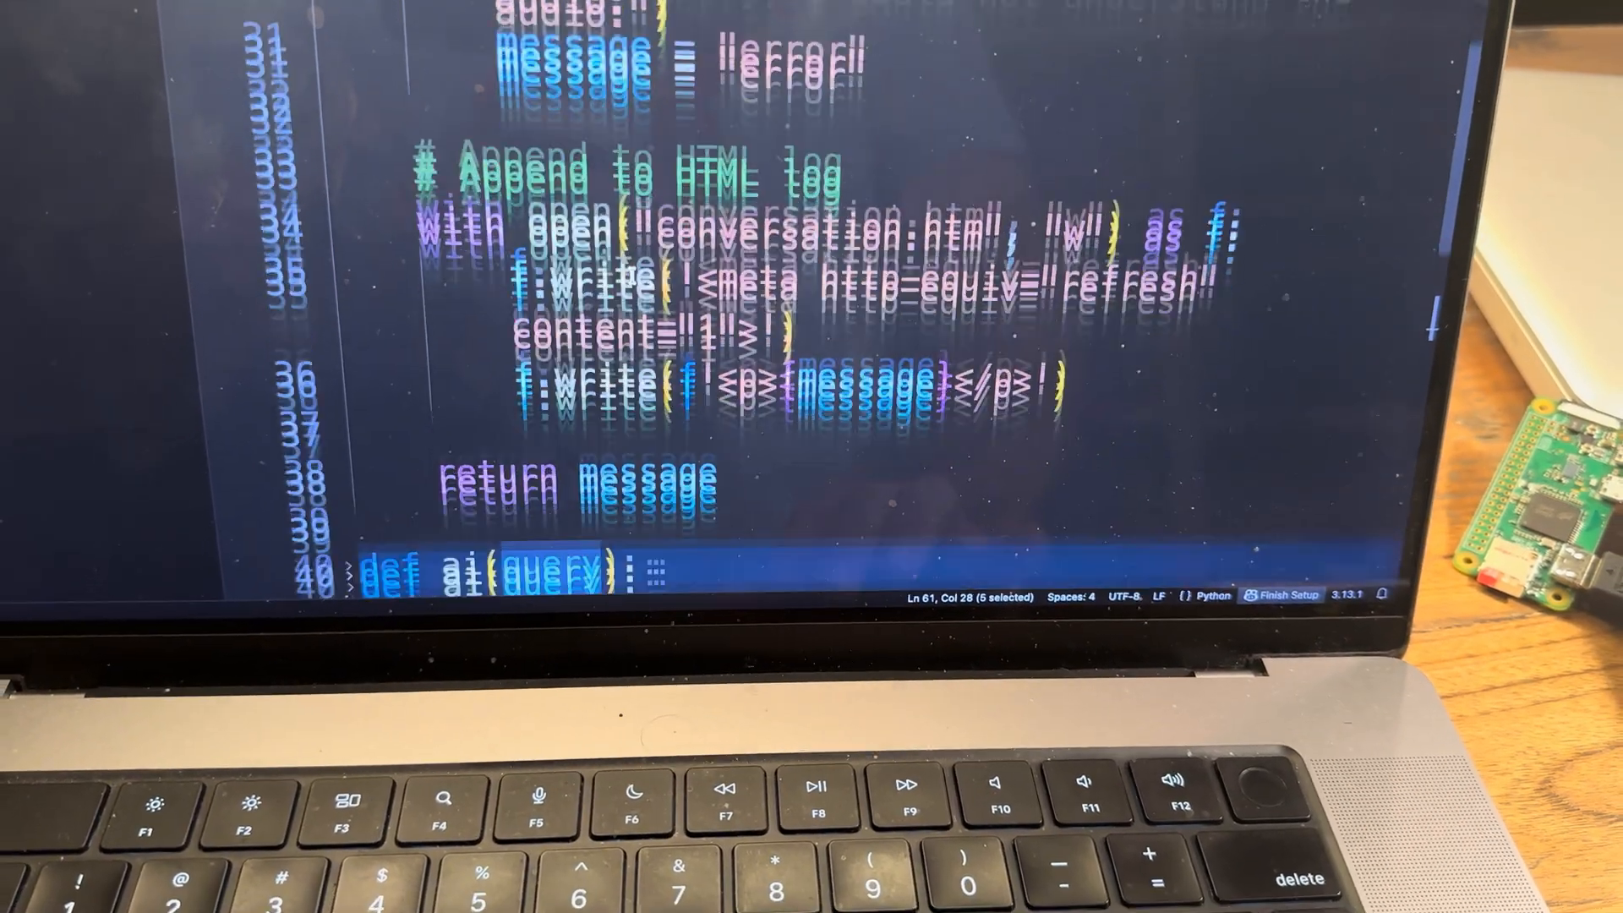
{"action": "scroll", "scroll_direction": "down", "scroll_amount": 3}
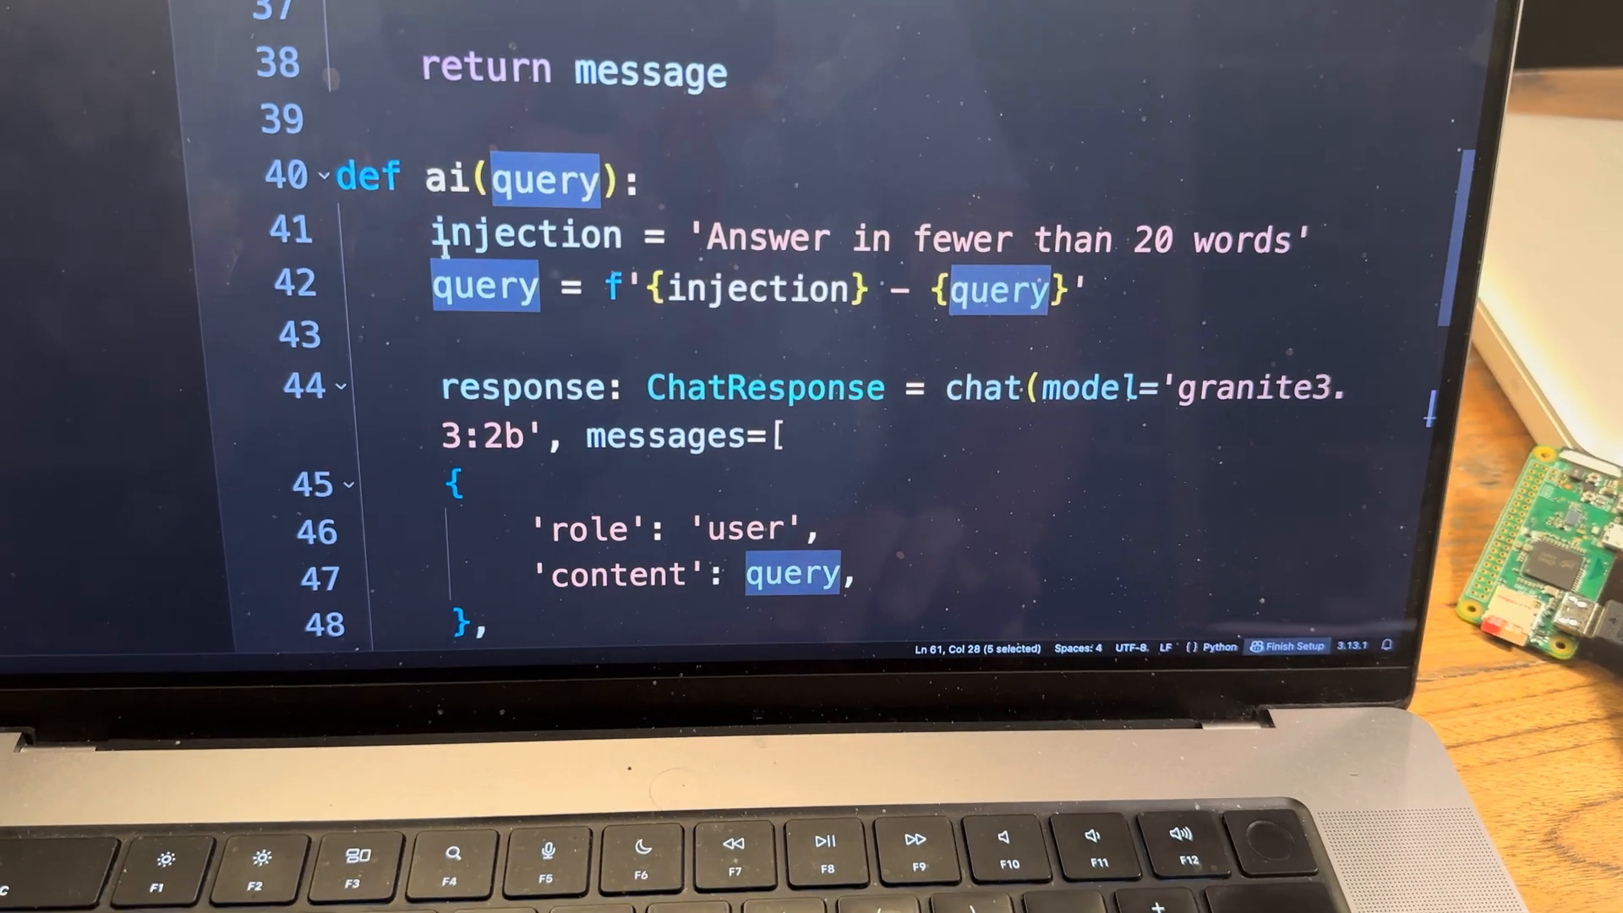
{"action": "scroll", "scroll_direction": "down", "scroll_amount": 3}
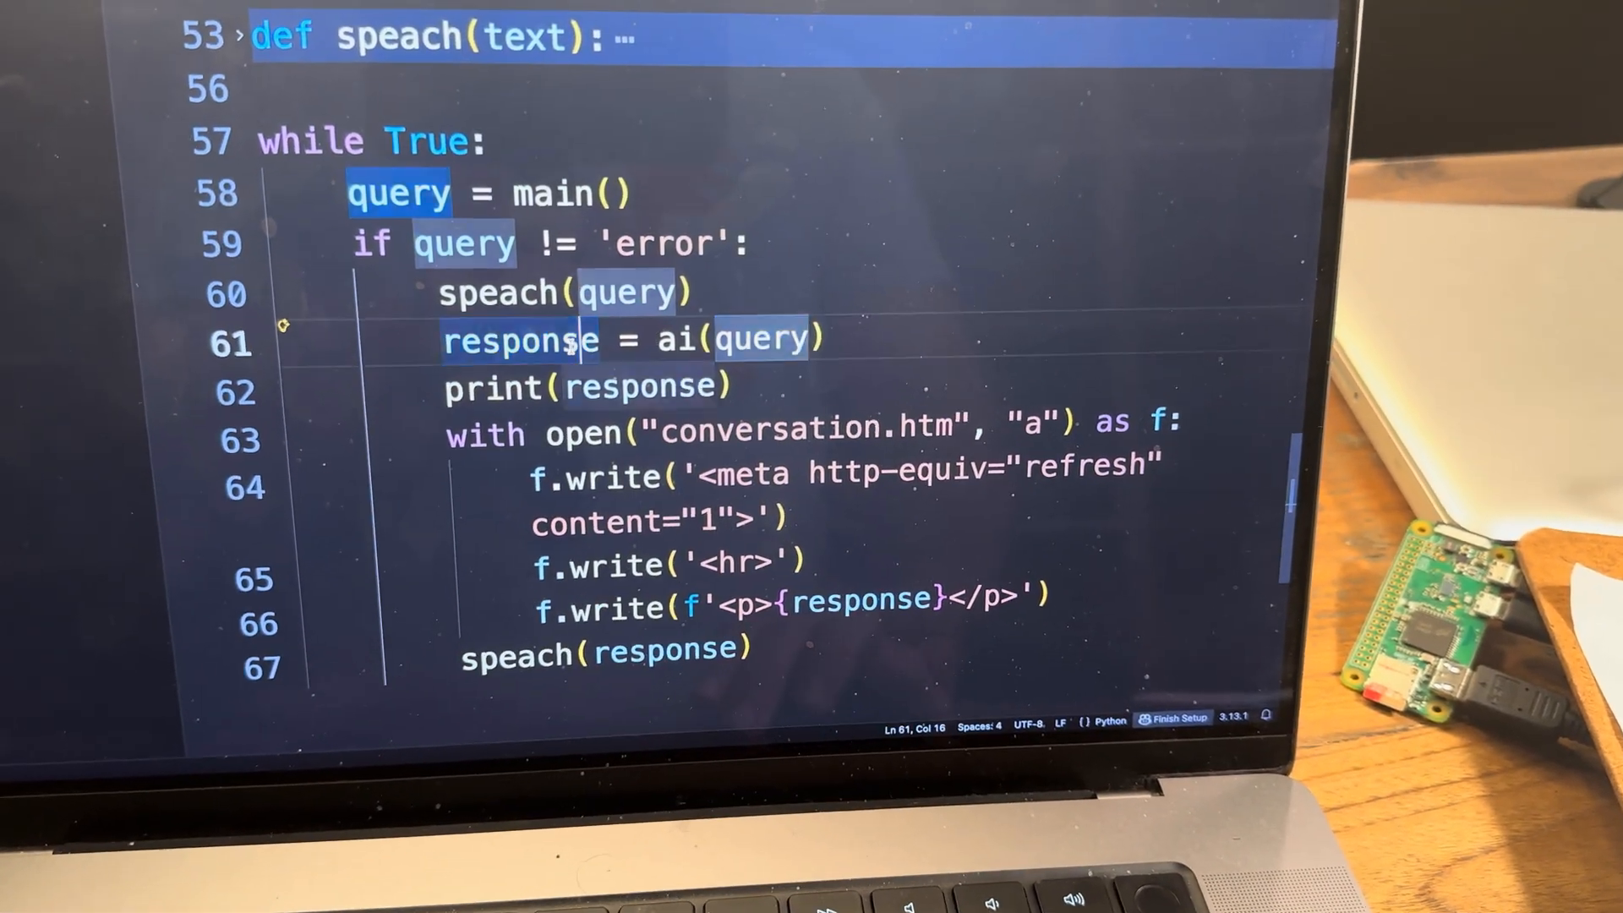
Unfold def speach(text) on line 53 to show engine.say and runAndWait, then scroll up to the imports.
{"action": "scroll", "scroll_direction": "down", "scroll_amount": 3}
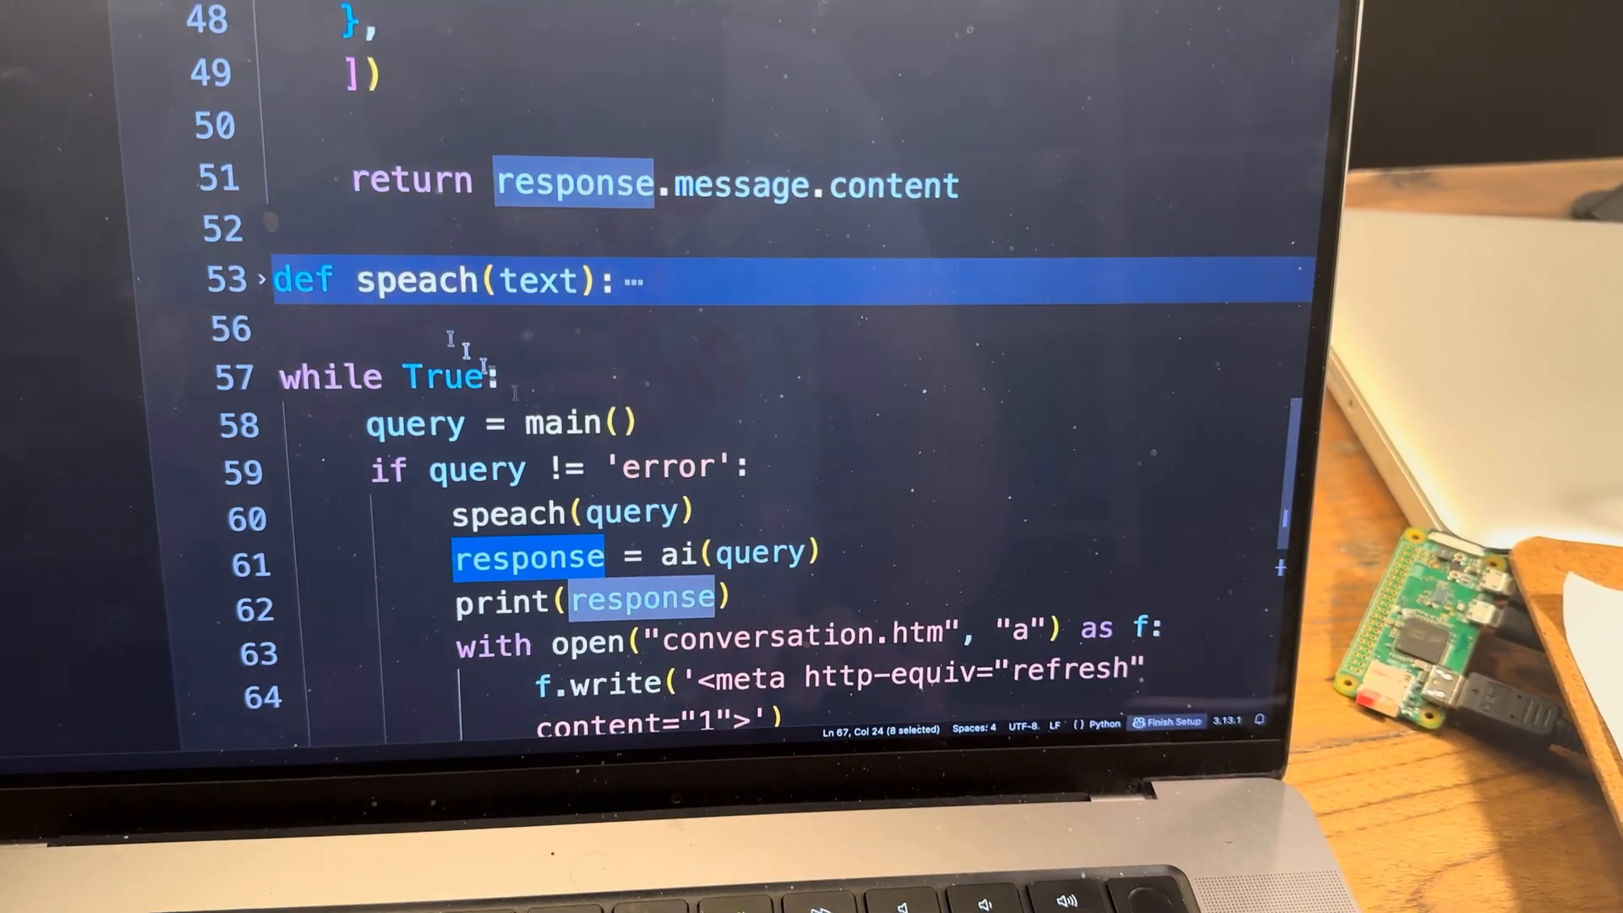
{"action": "left_click", "coordinate": [265, 279]}
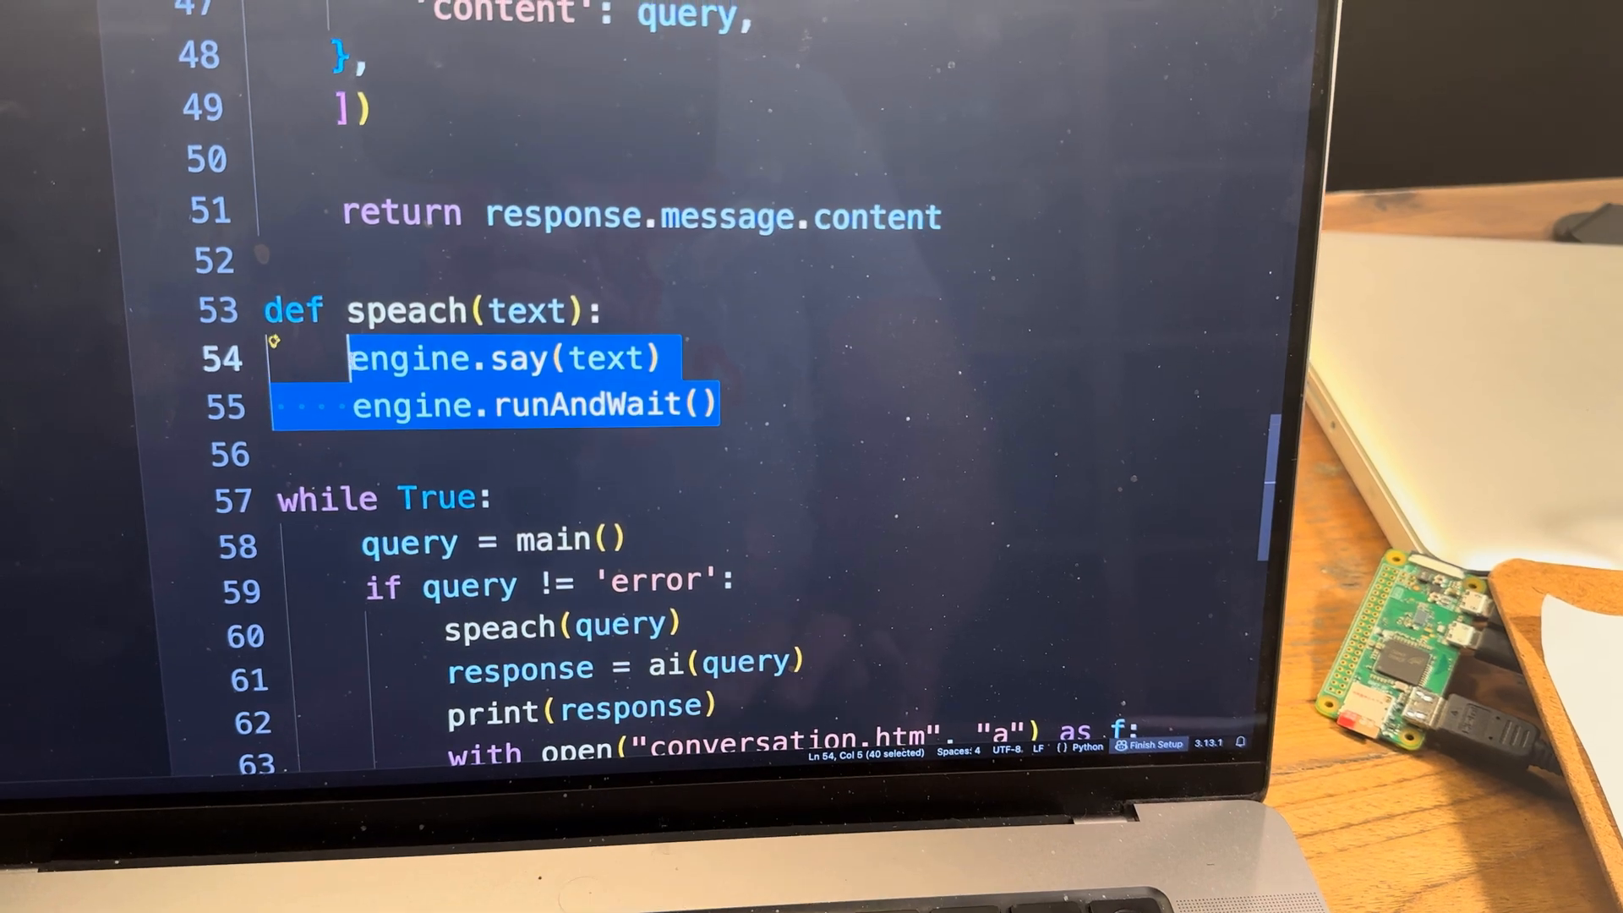
{"action": "scroll", "scroll_direction": "down", "scroll_amount": 3}
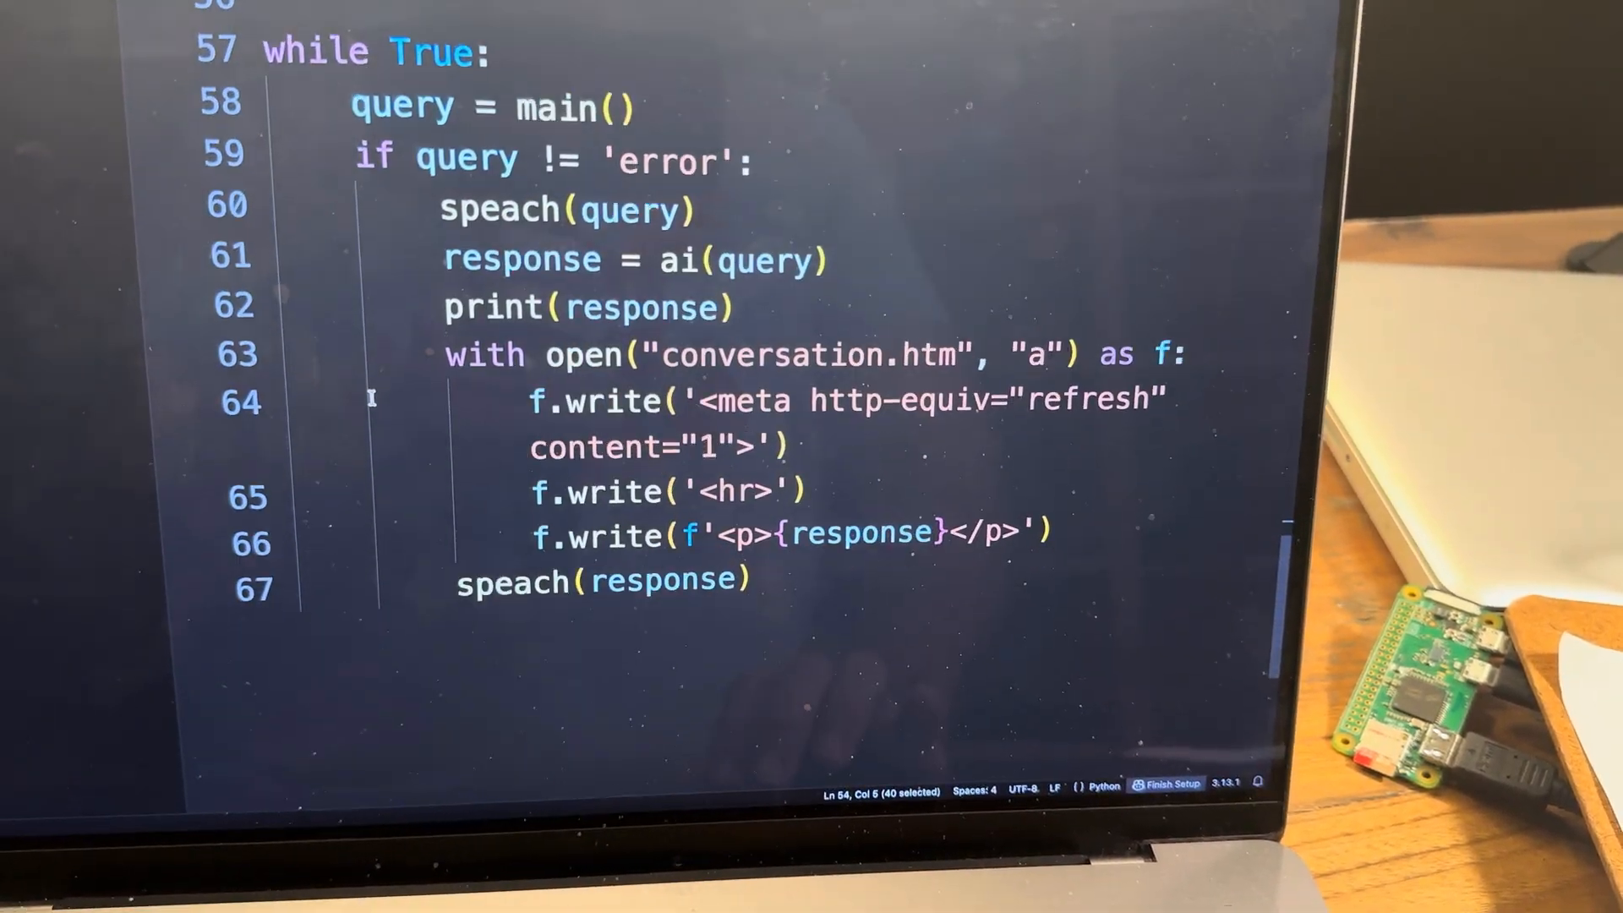
{"action": "scroll", "scroll_direction": "up", "scroll_amount": 3}
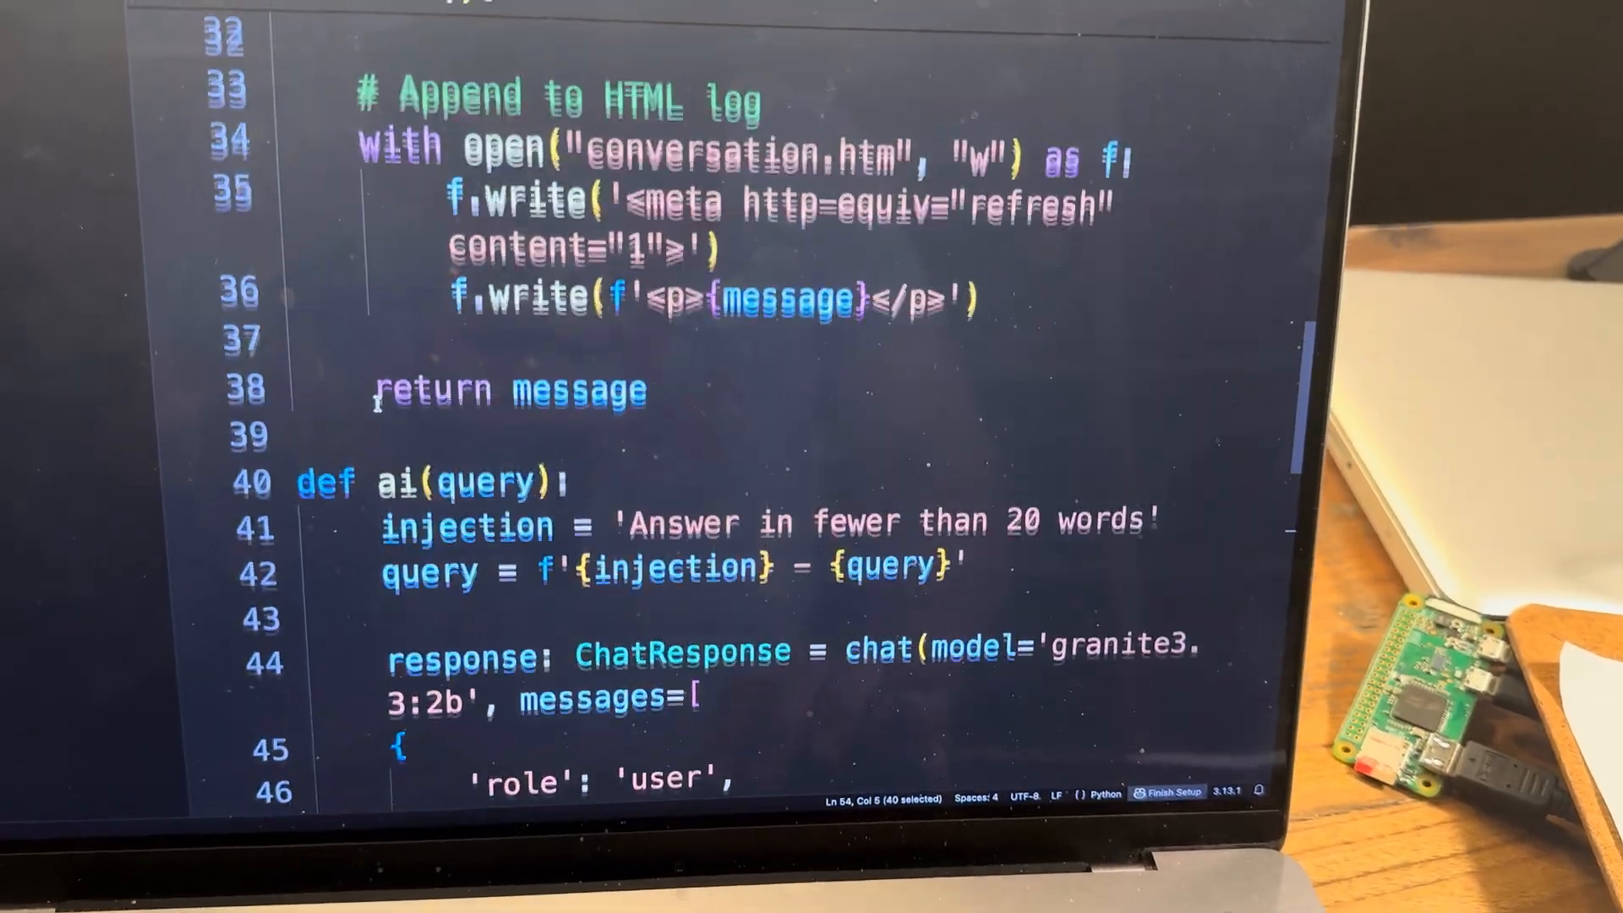
{"action": "scroll", "scroll_direction": "up", "scroll_amount": 3}
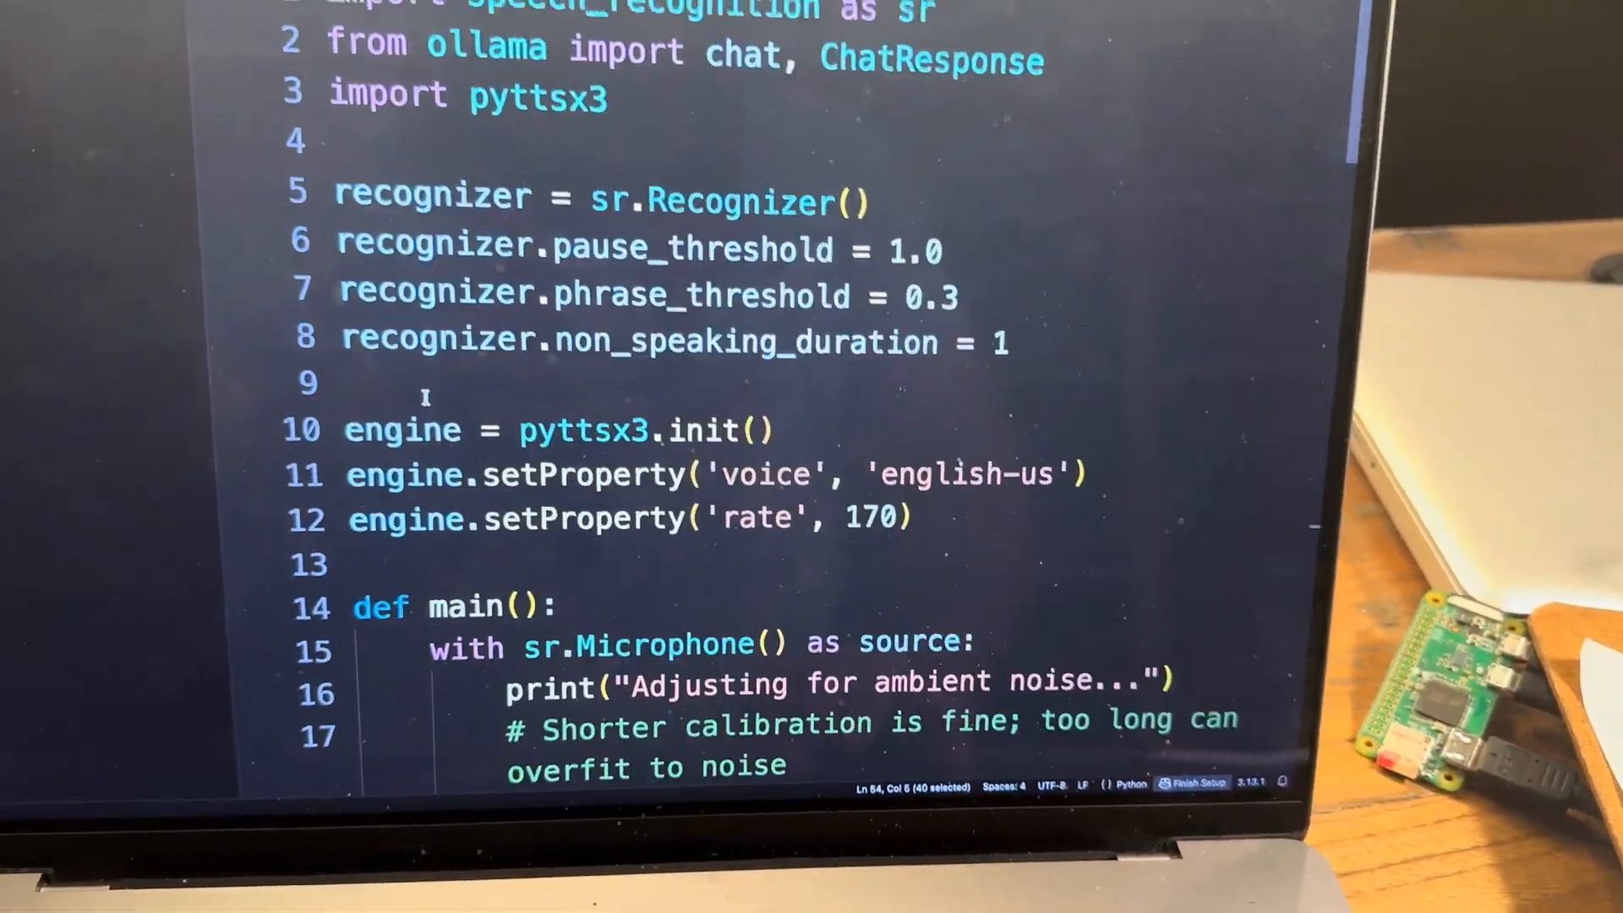